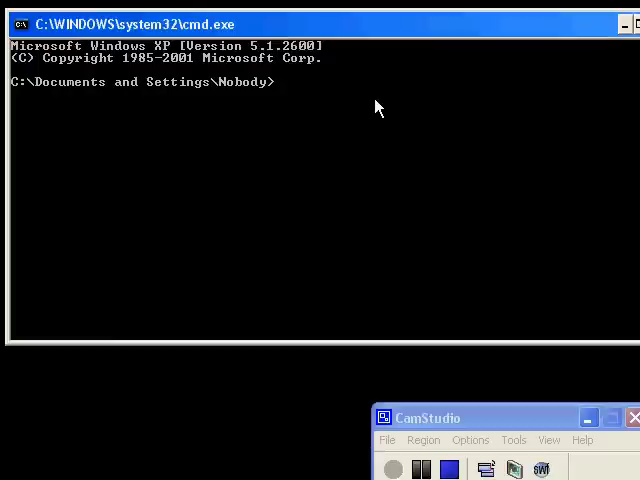
Change into My Documents and run django-admin.py, which comes back as not recognized.
text(cd)
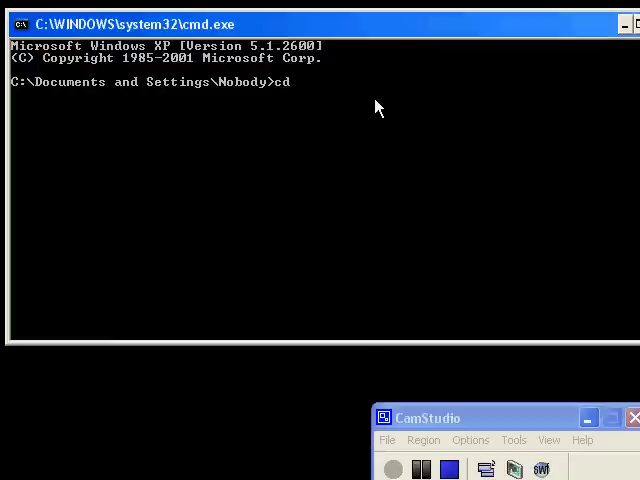
text("My Documents")
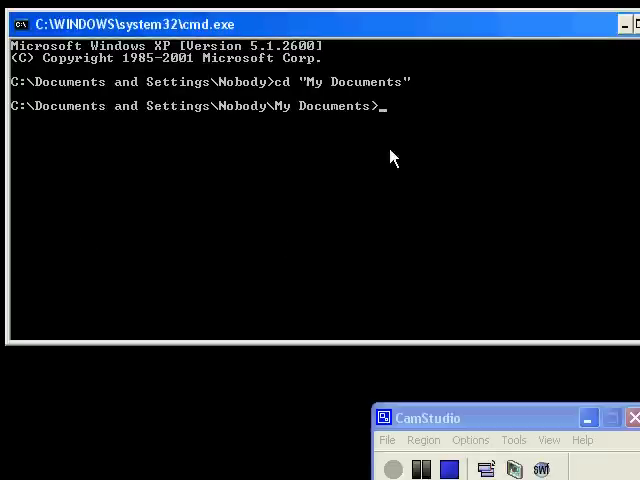
text(d)
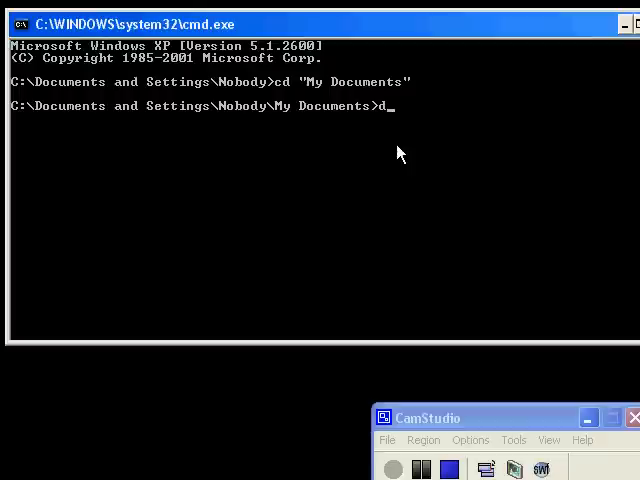
text(jango-admin.py)
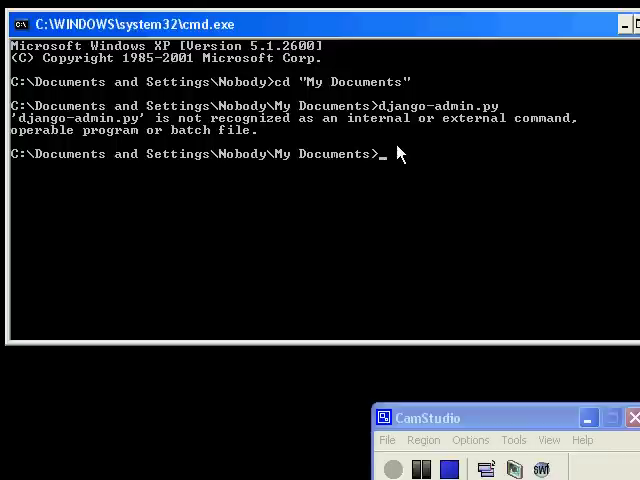
mouse_move(344, 92)
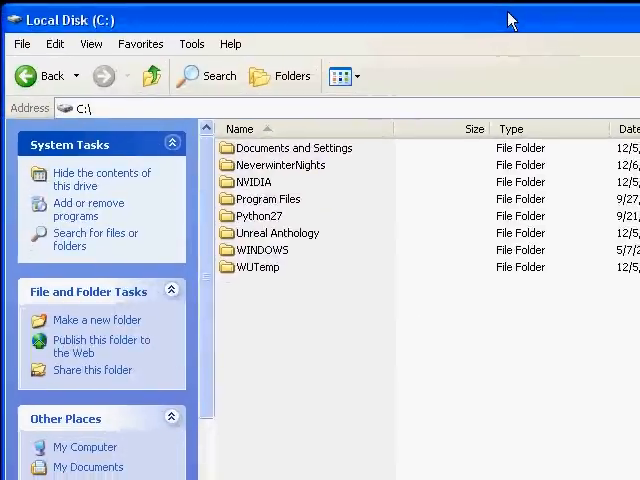
mouse_move(176, 200)
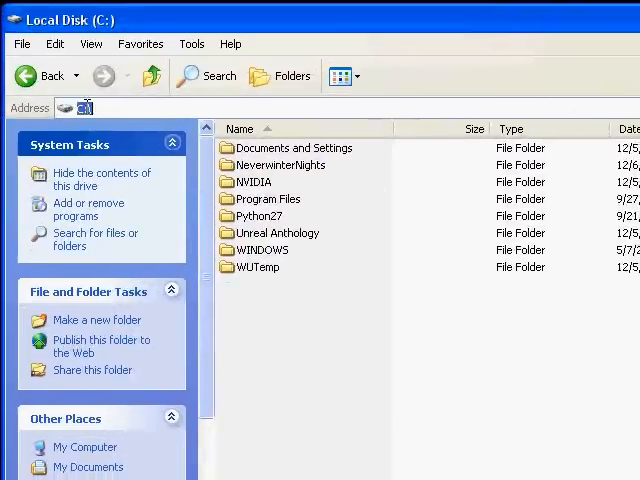
Browse to C:\Python27\Scripts containing django-admin.py and copy the folder path.
click(264, 216)
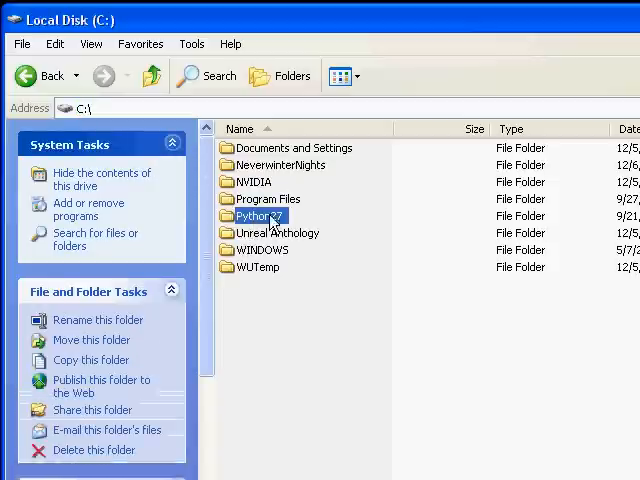
double_click(264, 216)
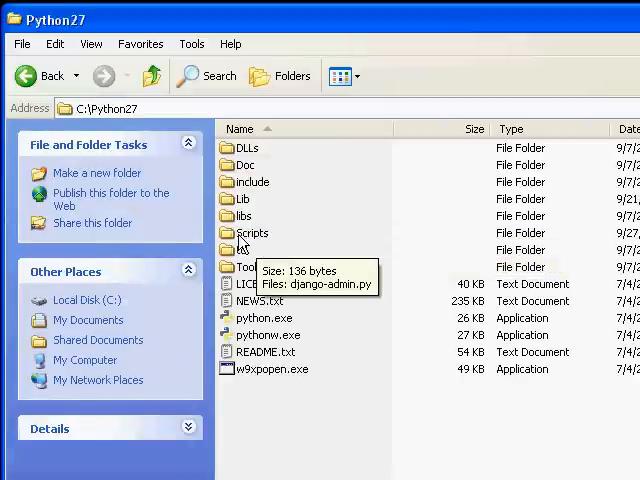
double_click(252, 232)
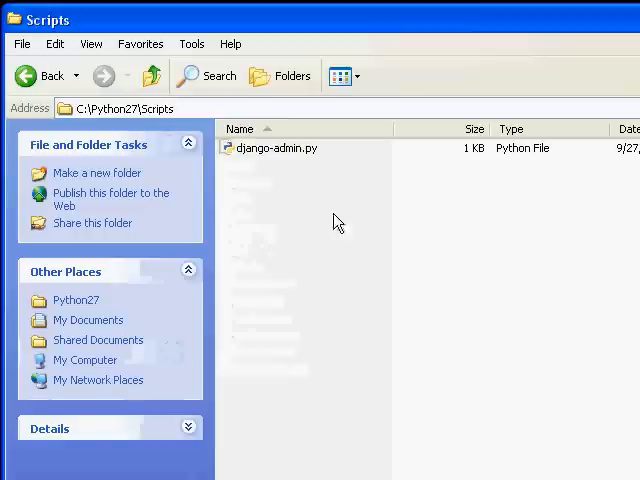
click(280, 148)
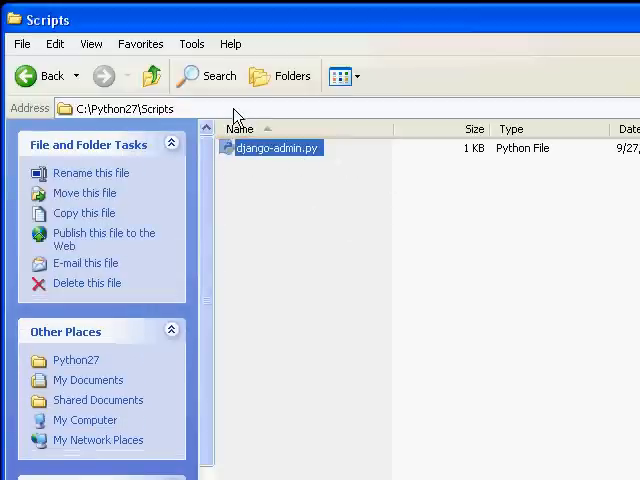
click(116, 108)
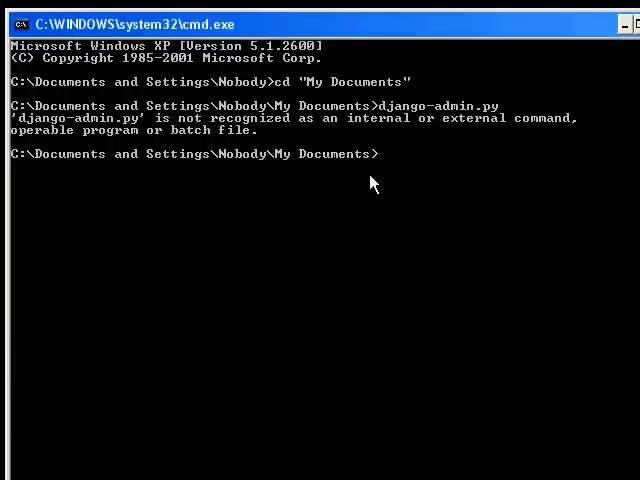
Run C:\Python27\Scripts\django-admin.py startproject mysite from the My Documents prompt.
right_click(372, 184)
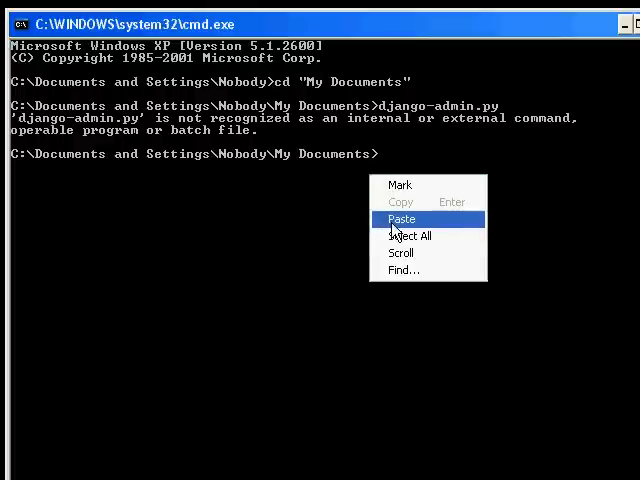
click(400, 220)
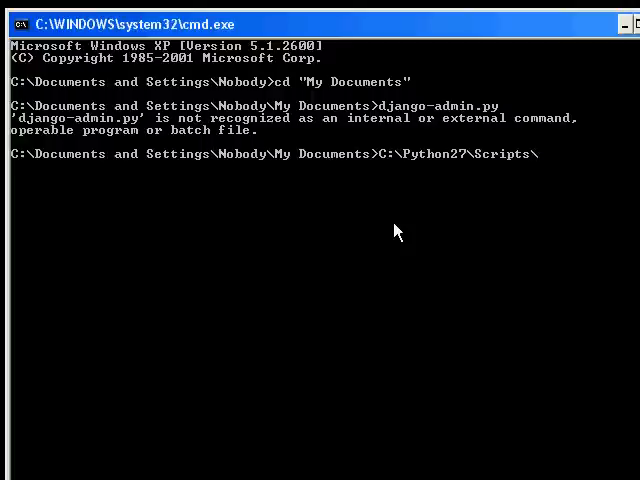
text(django)
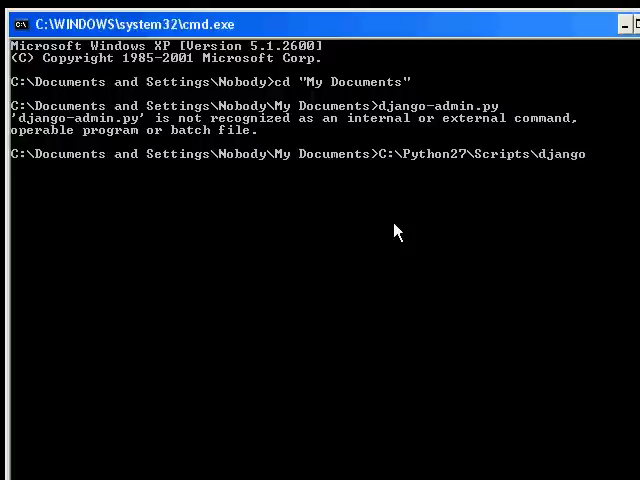
text(-admin)
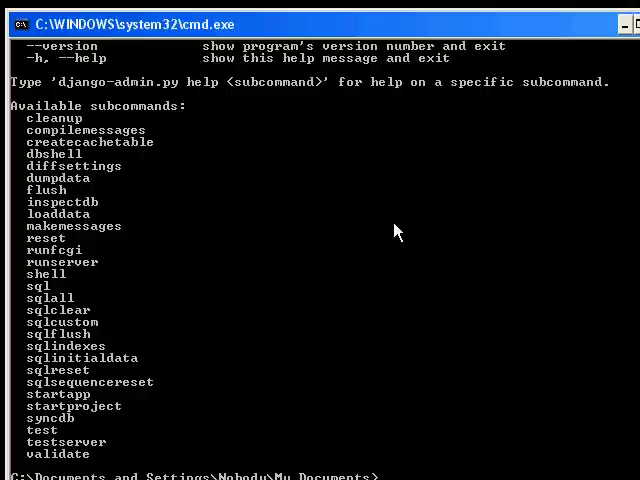
mouse_move(218, 368)
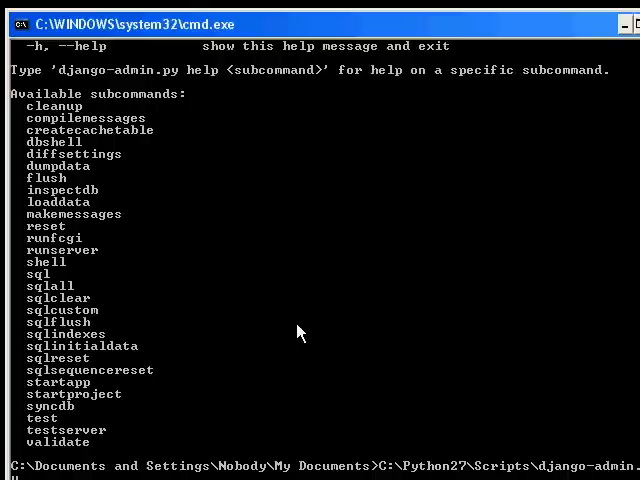
text(startproject)
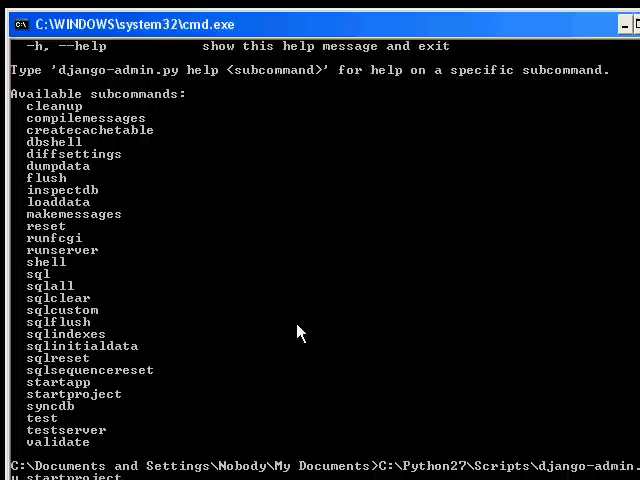
mouse_move(252, 22)
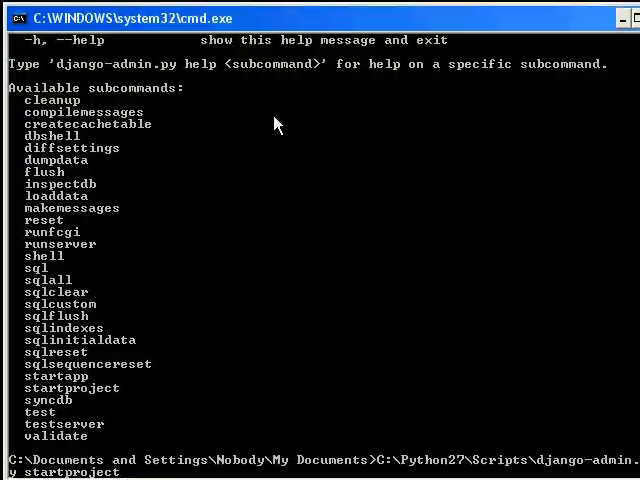
text(mysite)
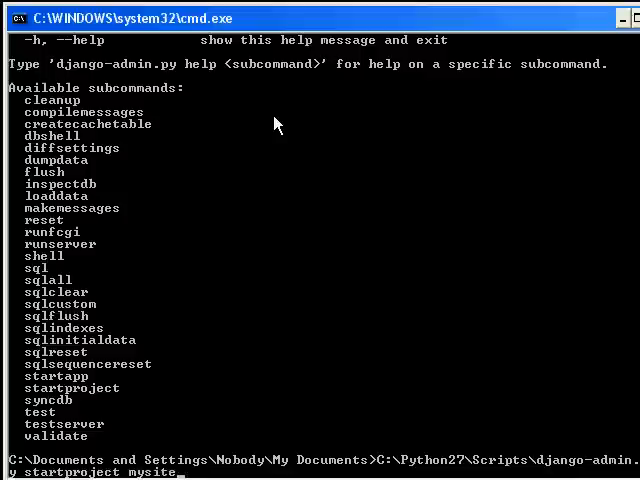
mouse_move(340, 464)
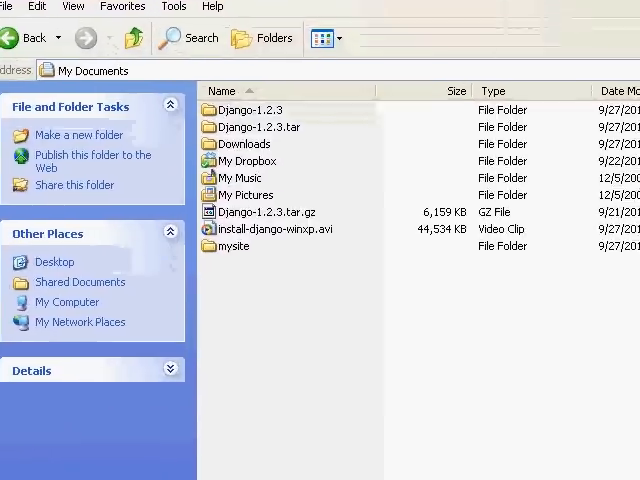
Open the new mysite folder showing __init__.py, manage.py, settings.py and urls.py.
click(232, 246)
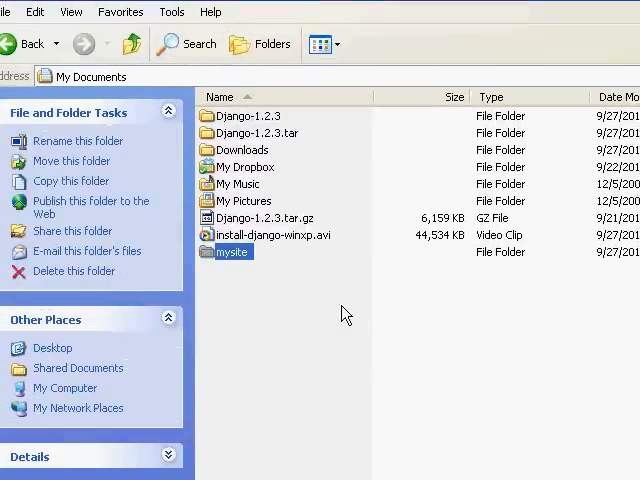
double_click(232, 252)
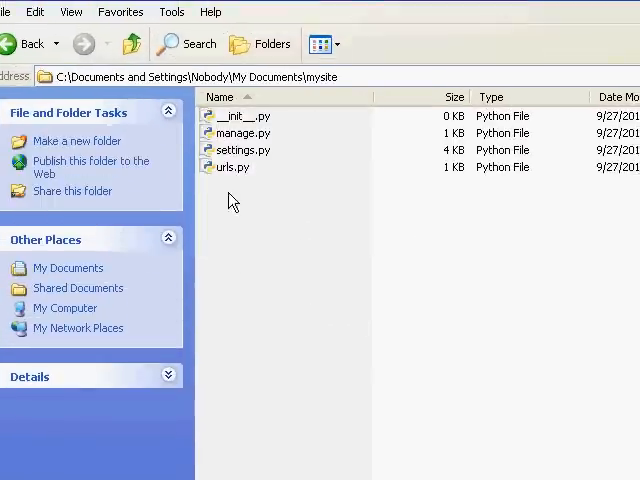
mouse_move(250, 116)
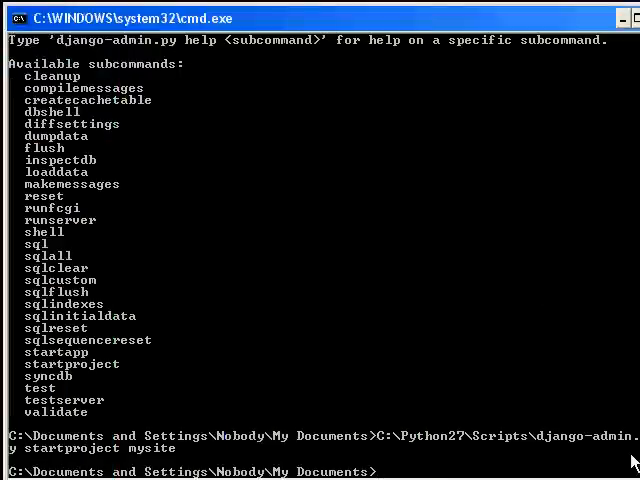
mouse_move(444, 468)
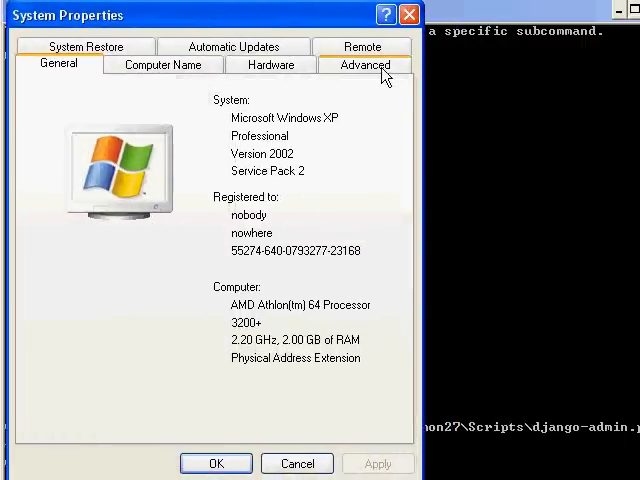
Append ;C:\Python27\Scripts to the system Path variable via Environment Variables and confirm.
click(364, 64)
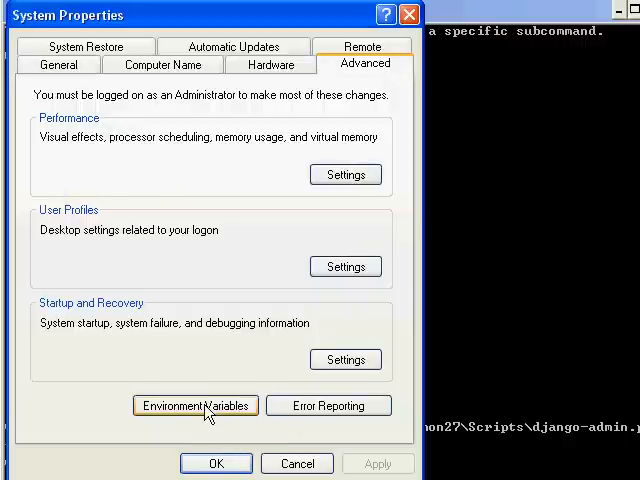
click(196, 404)
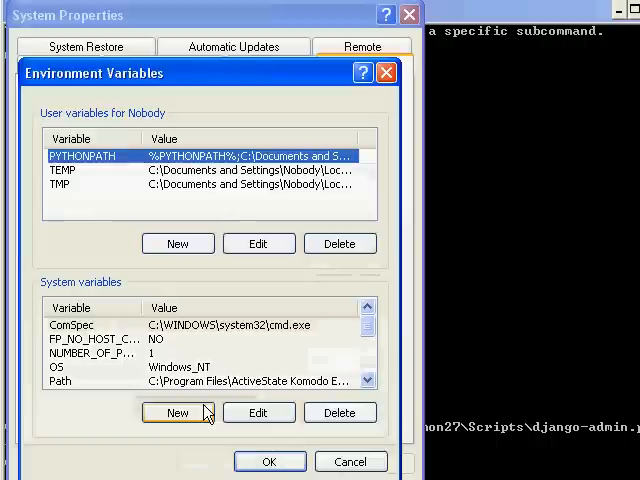
mouse_move(116, 404)
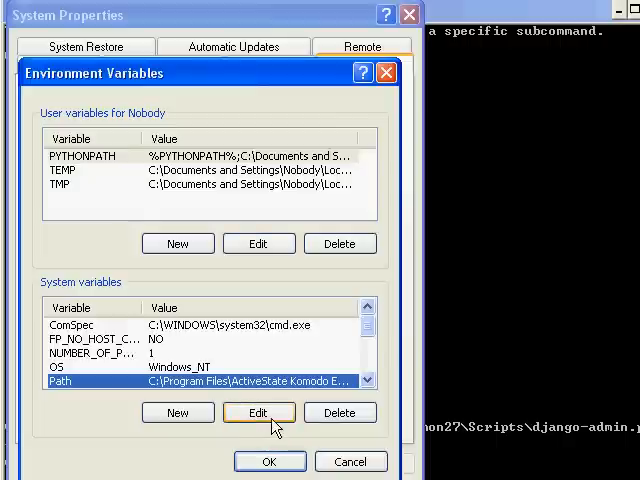
click(258, 412)
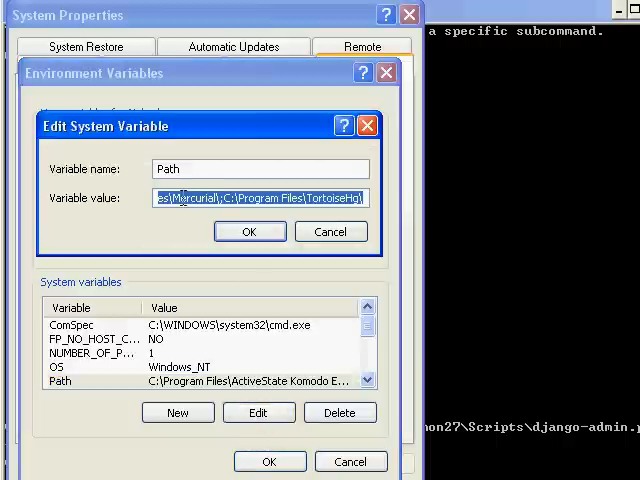
mouse_move(284, 296)
text(;C:\Python27\Scripts)
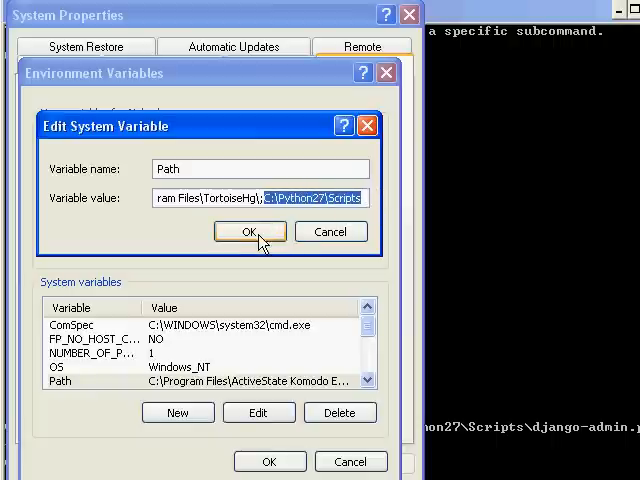
click(248, 232)
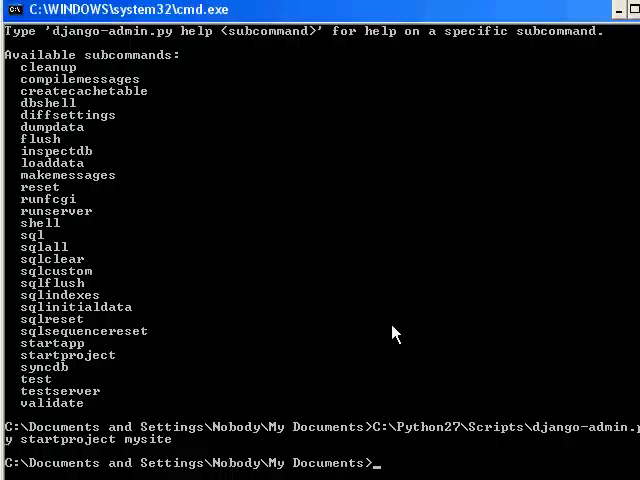
Run django-admin.py without its full path in a fresh console, listing its subcommands.
text(django-admi)
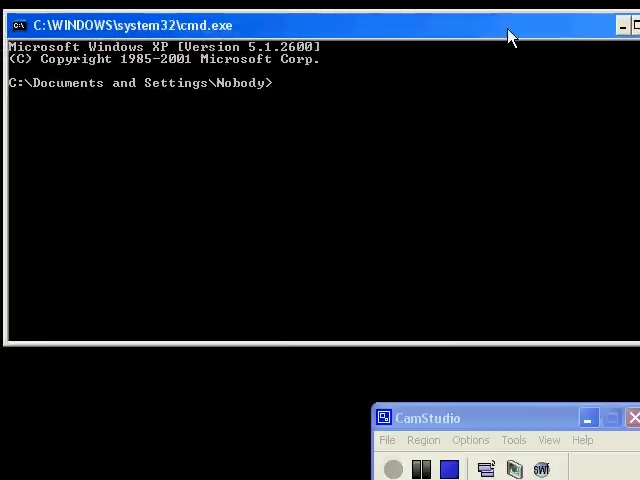
text(django-admi)
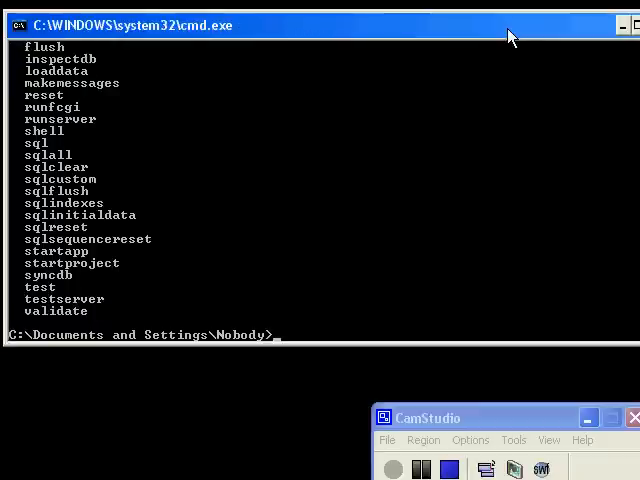
mouse_move(320, 352)
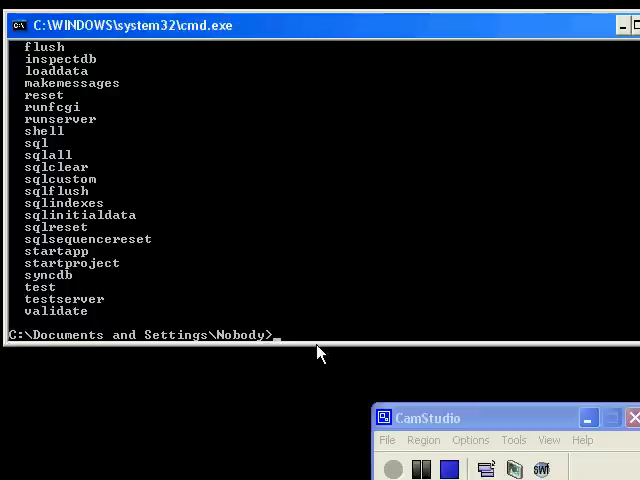